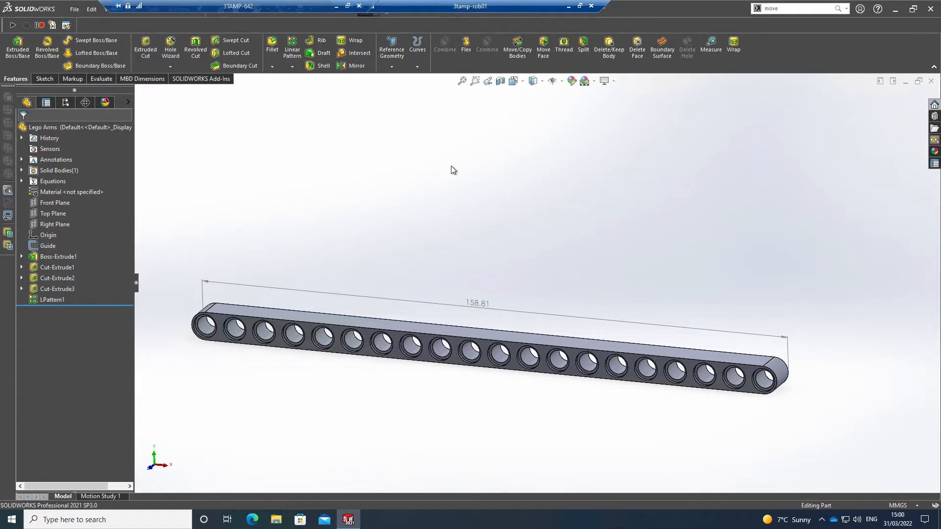
pyautogui.moveTo(340, 262)
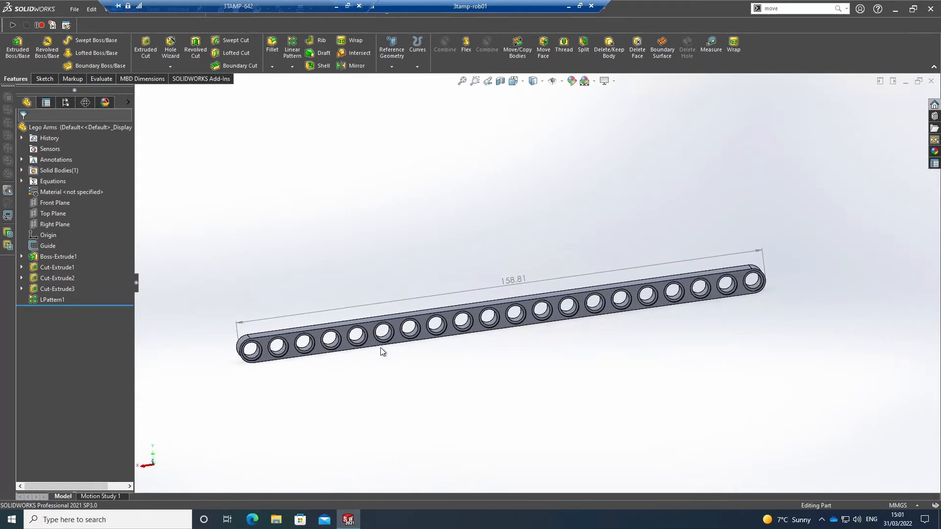
# Right-click the Equations folder of the 20-hole lift arm for its options.
pyautogui.click(58, 171)
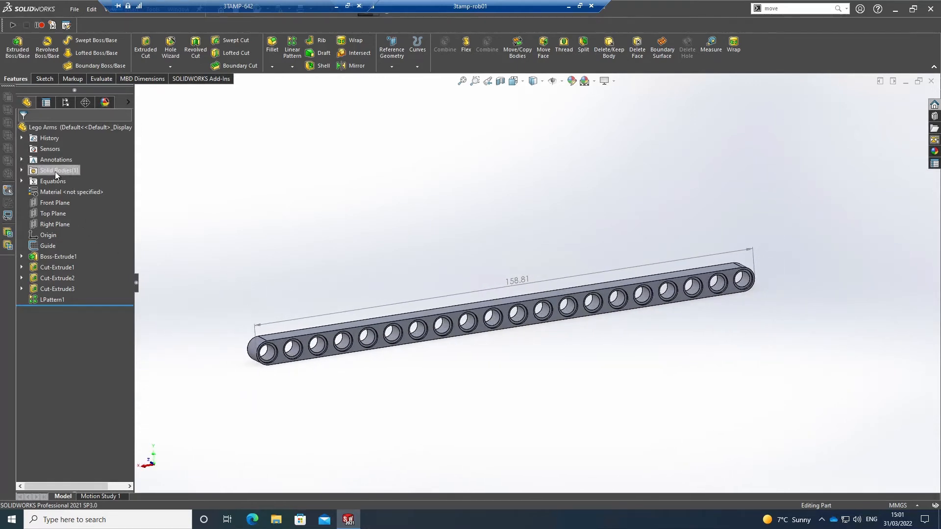
pyautogui.rightClick(53, 181)
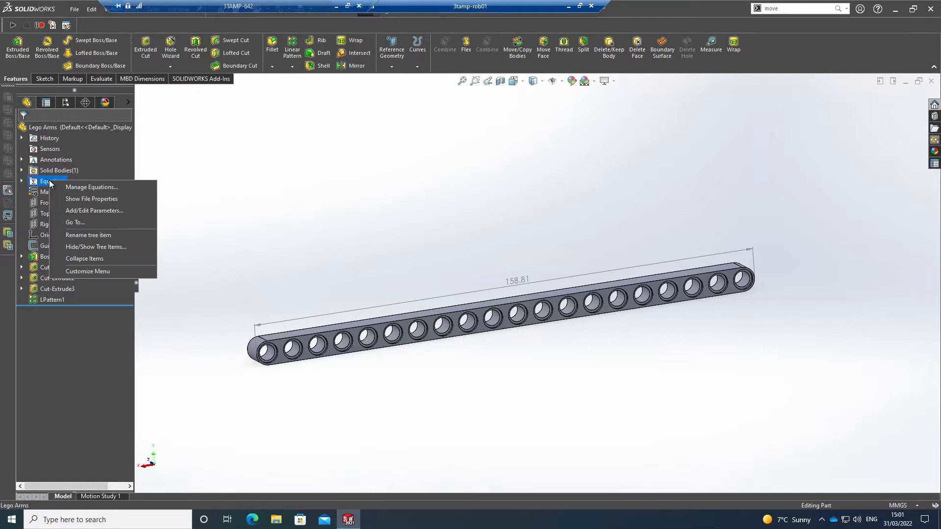
# In Manage Equations, change the Holes global variable to 5.
pyautogui.click(91, 187)
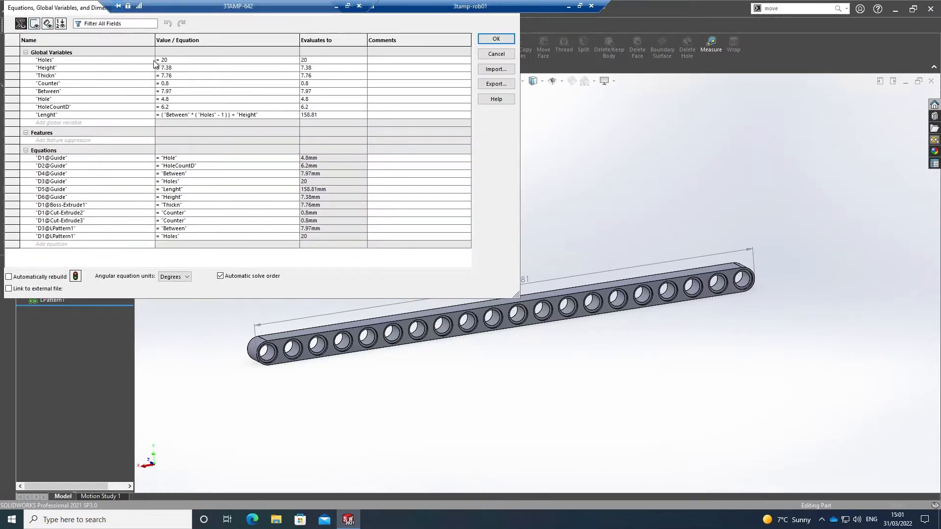
pyautogui.moveTo(195, 275)
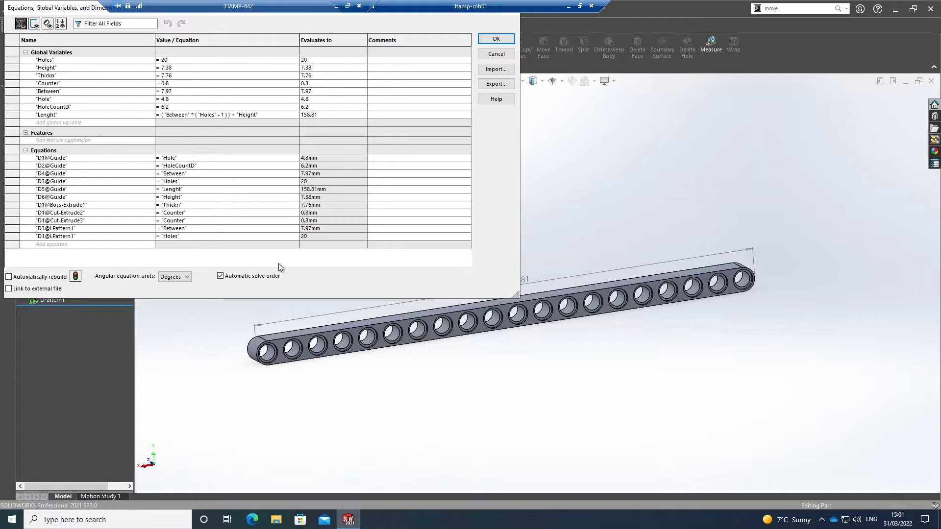
pyautogui.moveTo(191, 72)
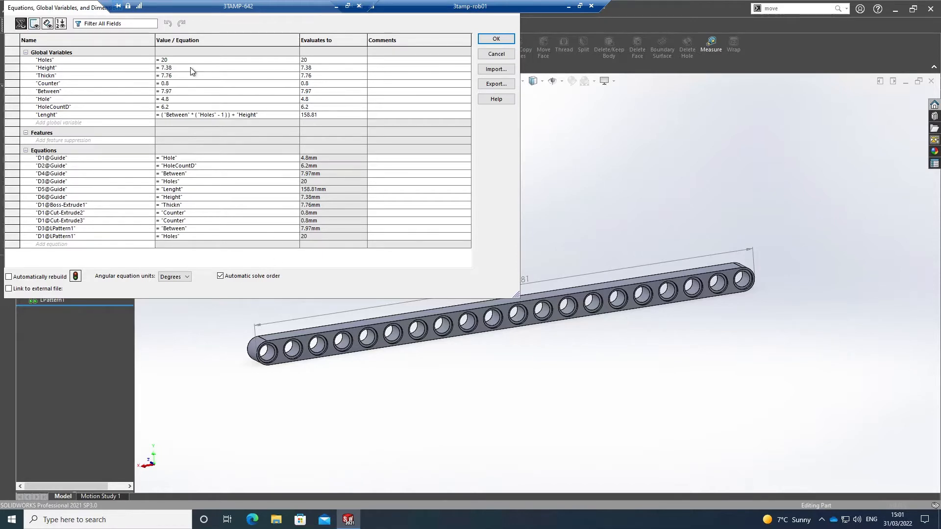
pyautogui.moveTo(181, 65)
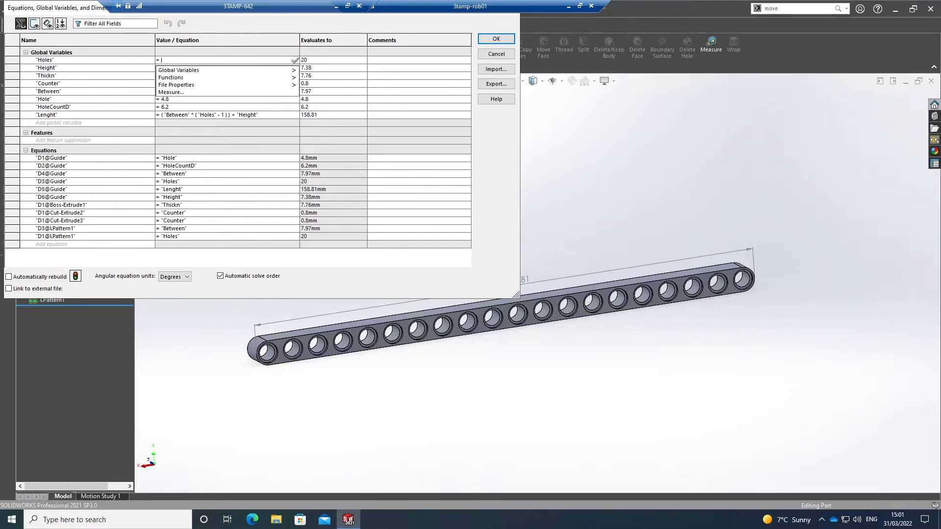
pyautogui.write('5')
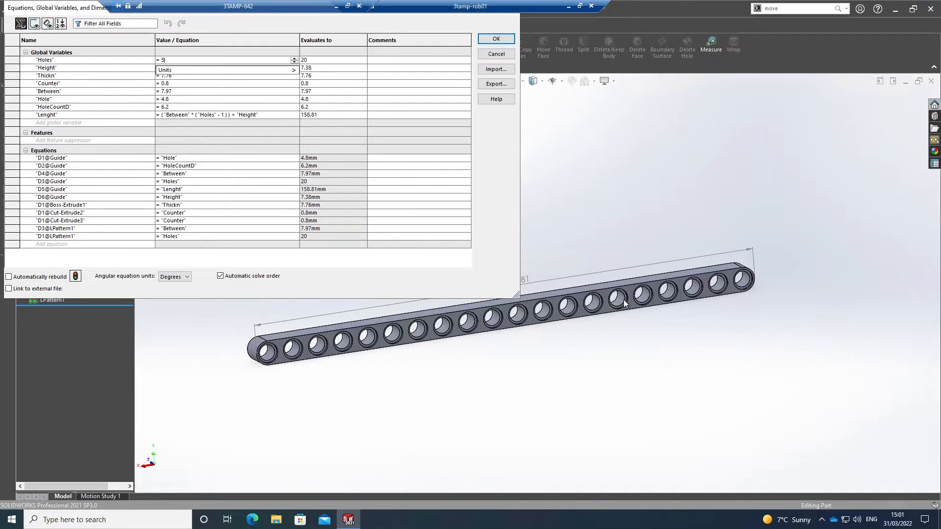
pyautogui.click(294, 69)
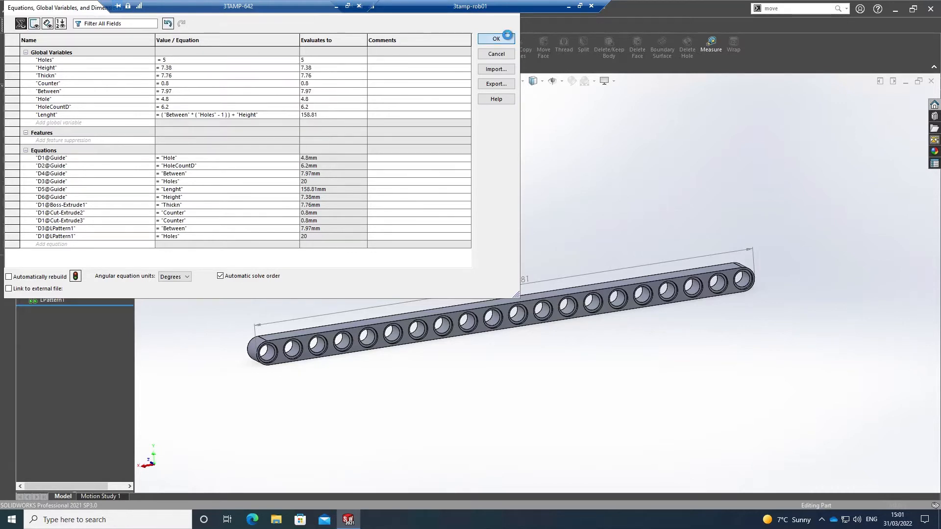
# Confirm the equations so the arm rebuilds with five holes at 39.26 length.
pyautogui.click(495, 38)
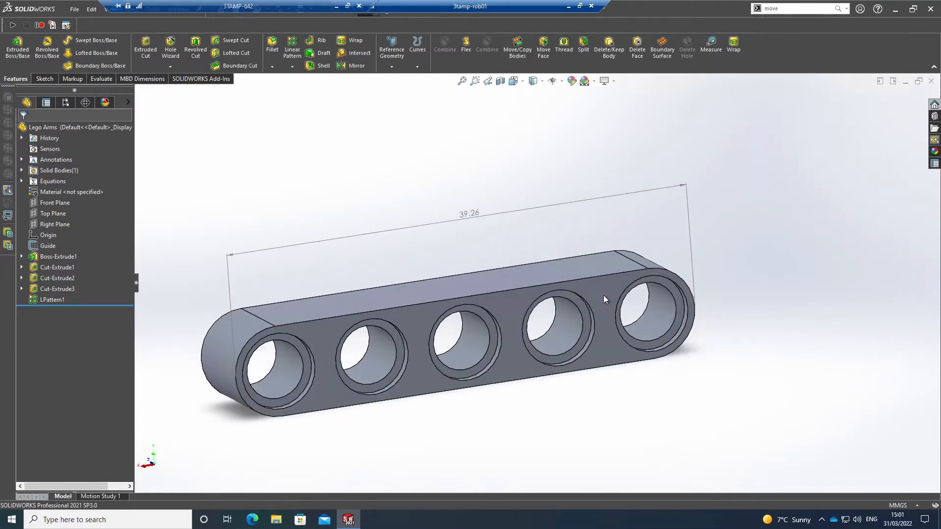
pyautogui.click(468, 214)
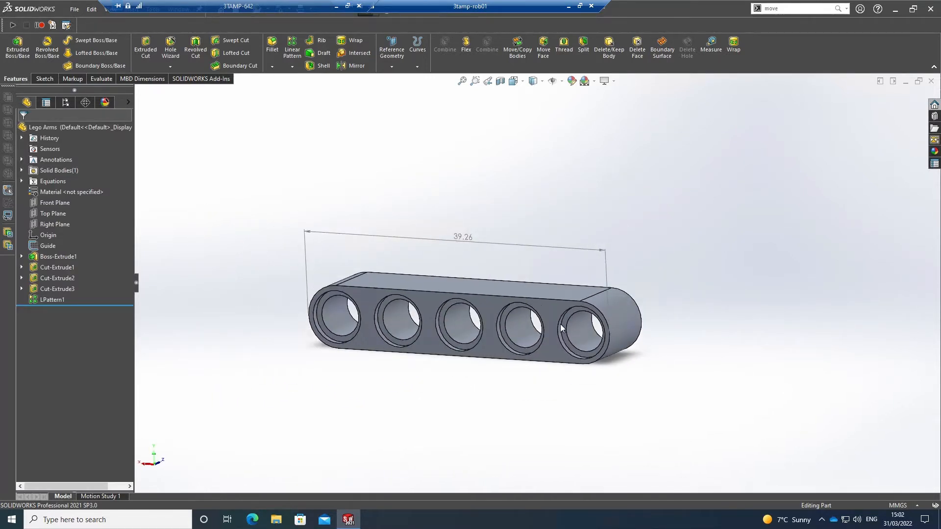
pyautogui.rightClick(59, 171)
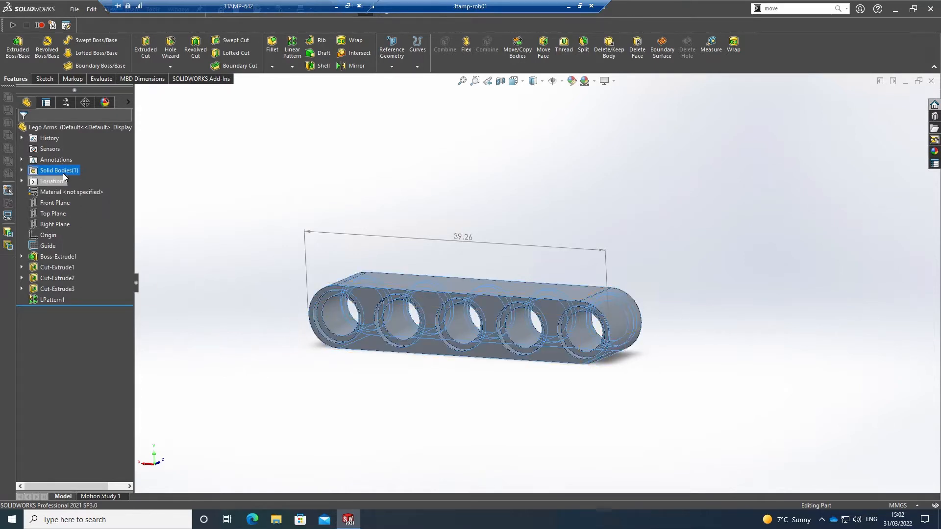
pyautogui.rightClick(50, 182)
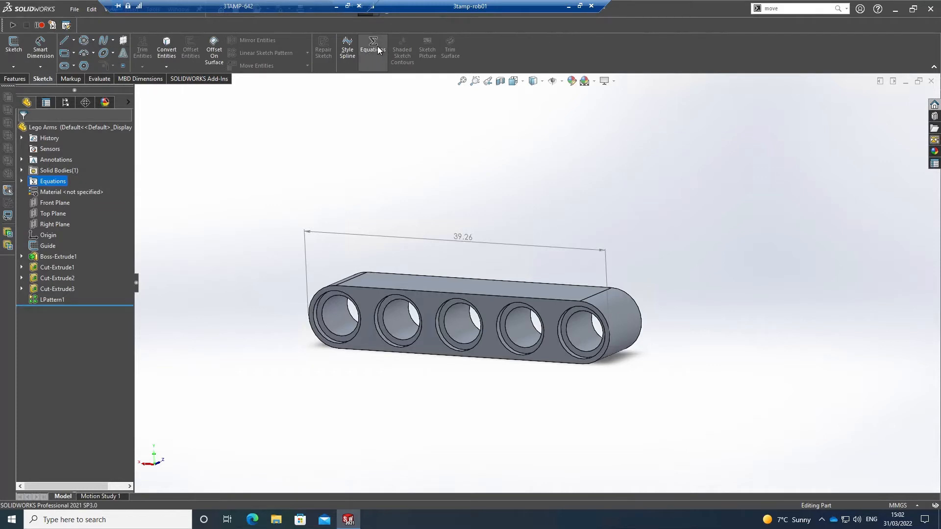
# Set Holes to 100 and rebuild the arm to 796.41 length.
pyautogui.click(372, 48)
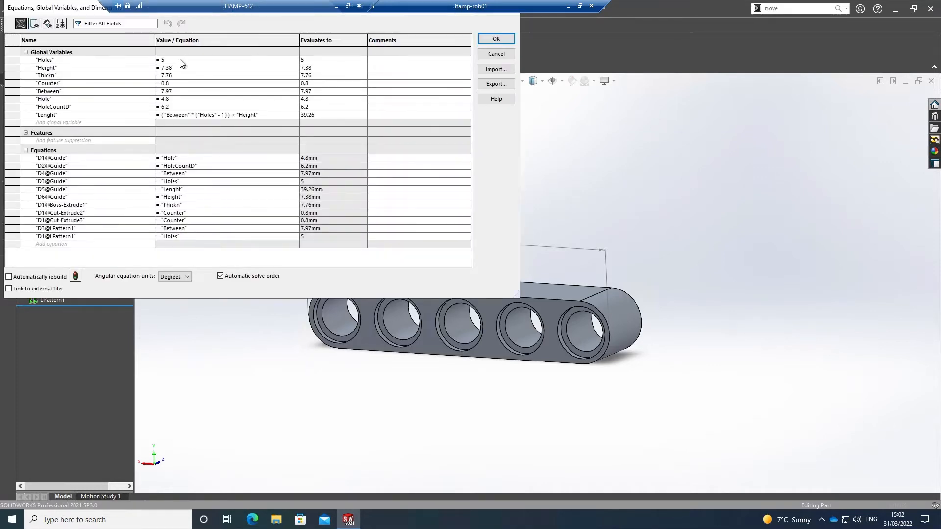
pyautogui.click(180, 59)
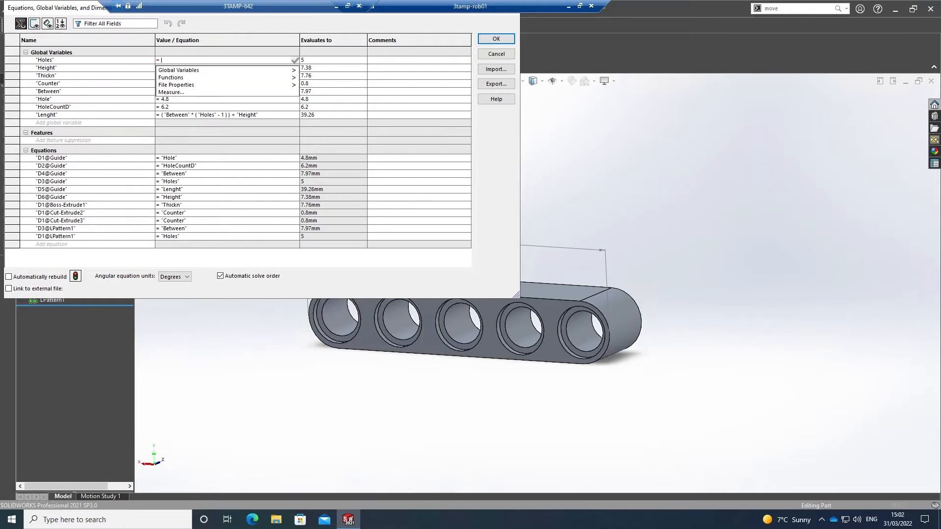
pyautogui.write('100')
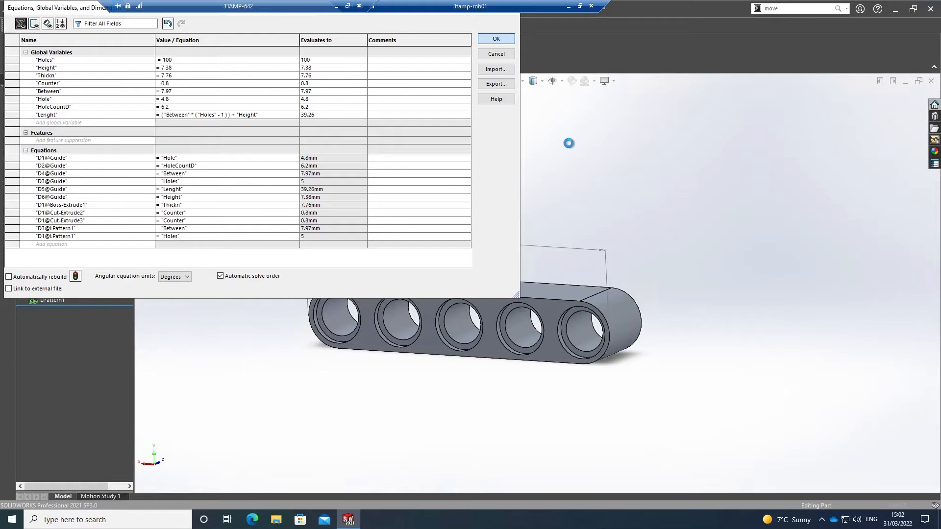
pyautogui.click(495, 38)
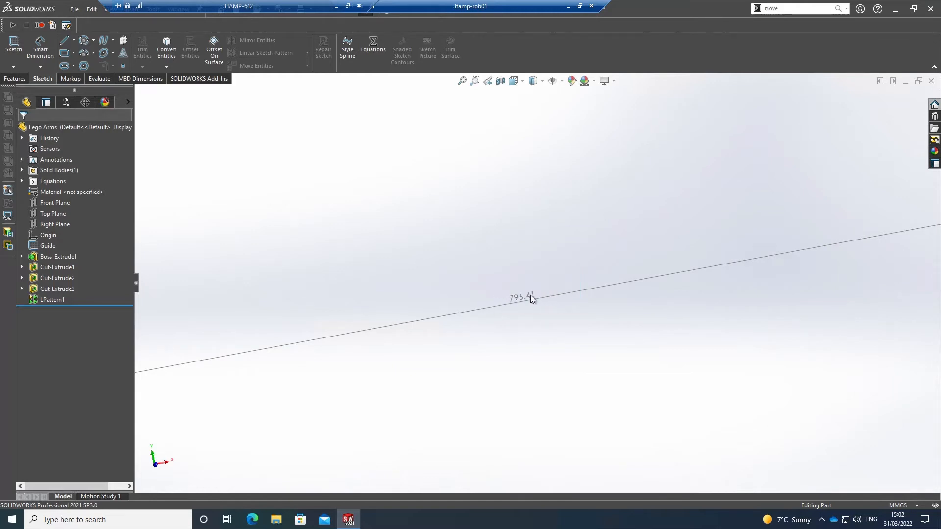
pyautogui.moveTo(514, 308)
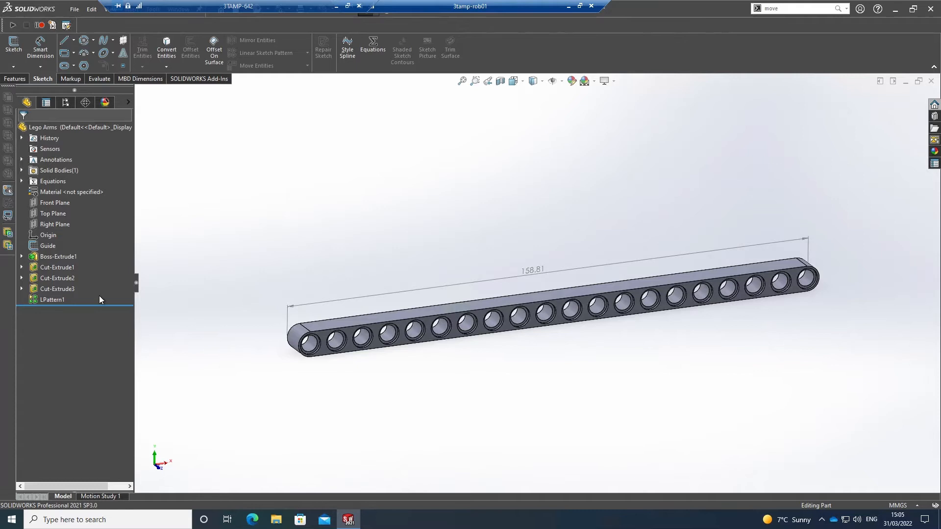
pyautogui.moveTo(97, 313)
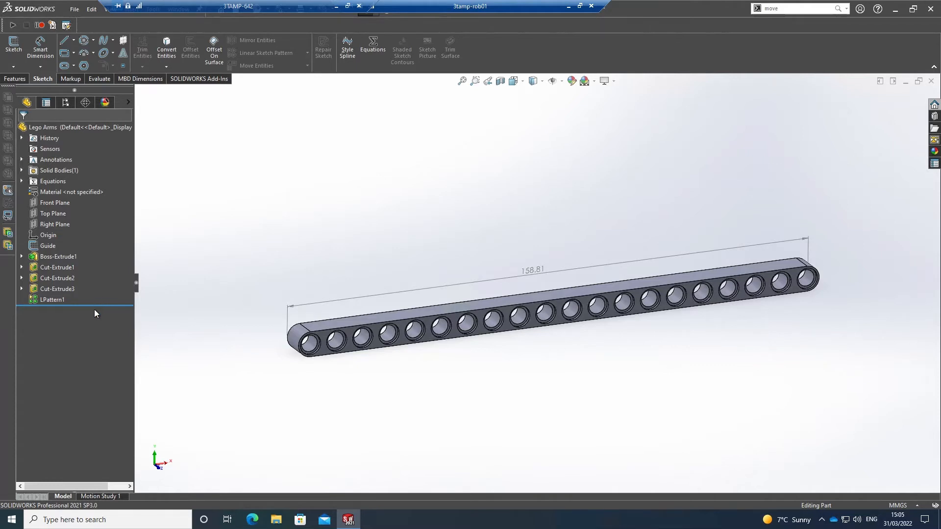
pyautogui.moveTo(103, 306)
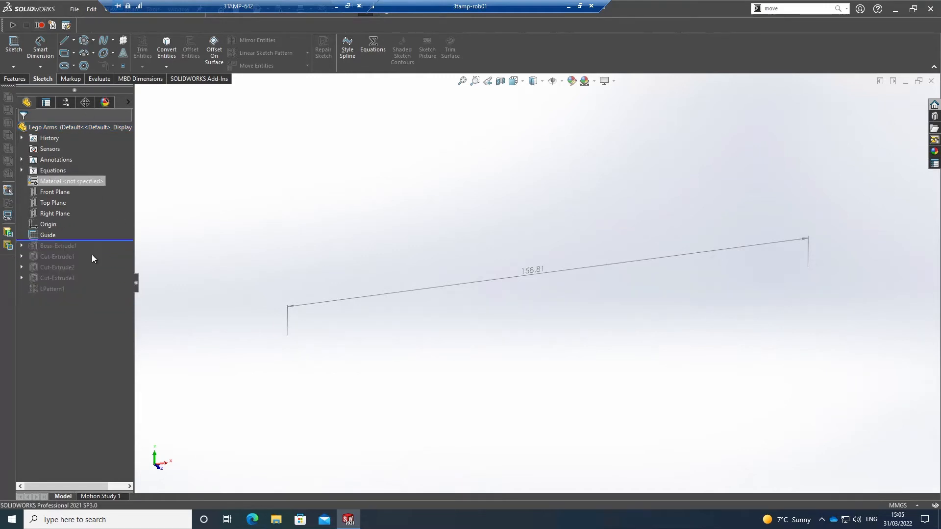
# Reopen Manage Equations from the Equations folder.
pyautogui.rightClick(53, 170)
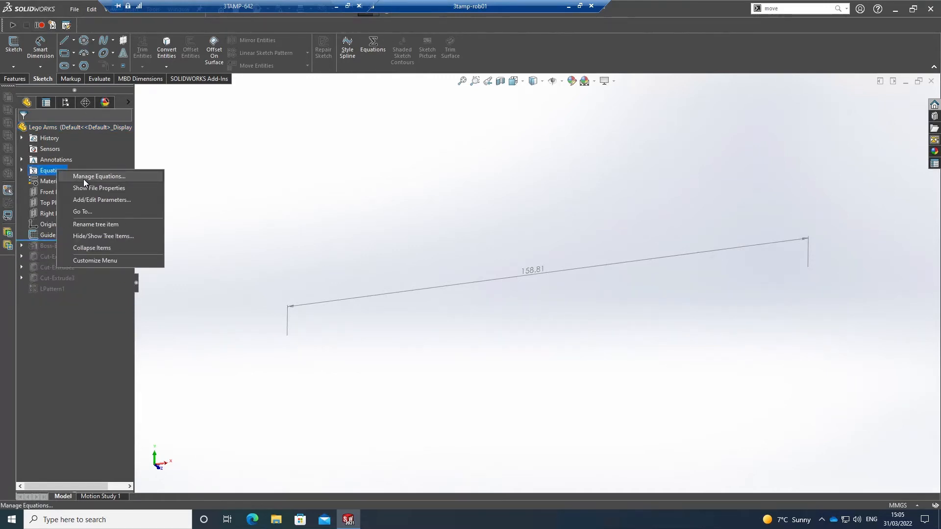
pyautogui.click(98, 176)
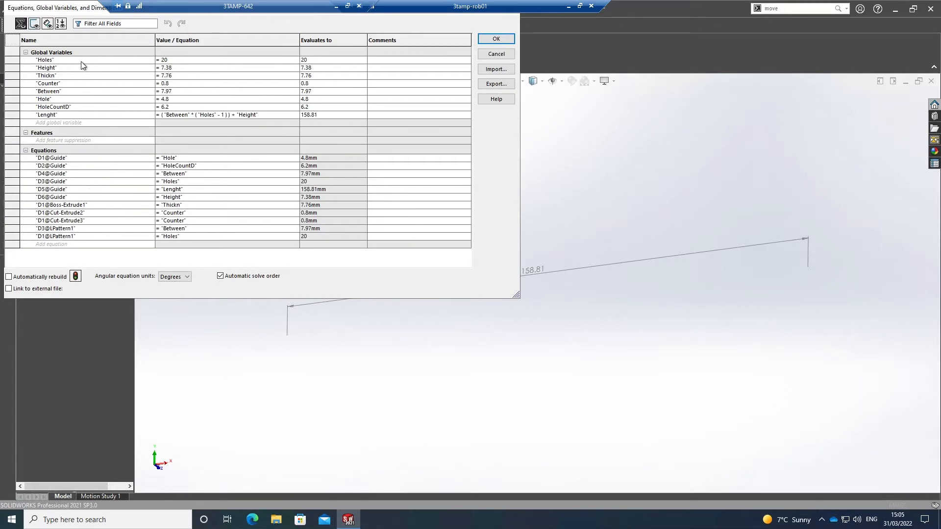
# Review Holes at 20 and the 158.81 length formula, then close the table.
pyautogui.click(45, 67)
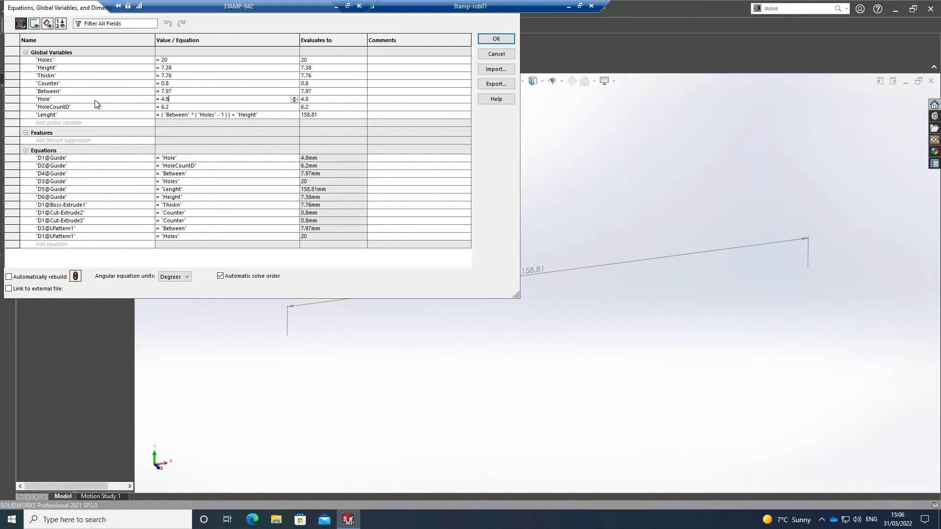
pyautogui.moveTo(115, 117)
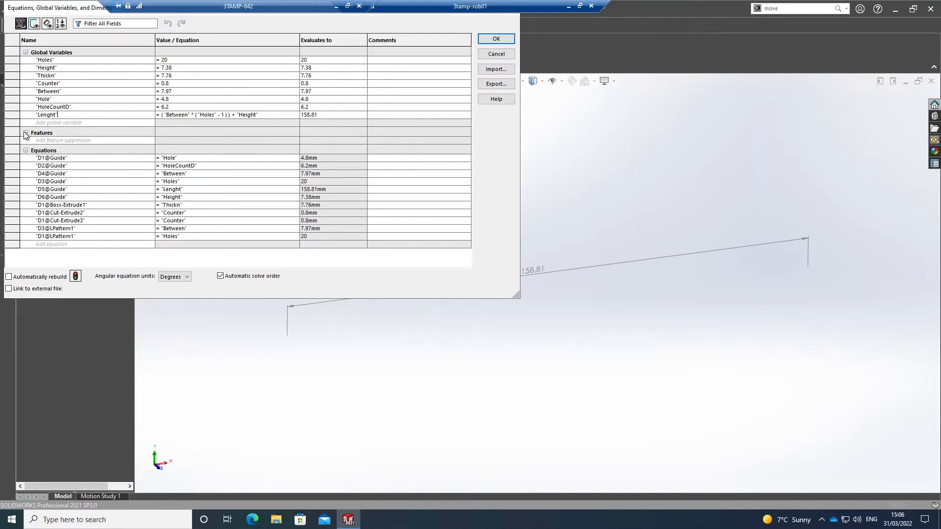
pyautogui.moveTo(166, 115)
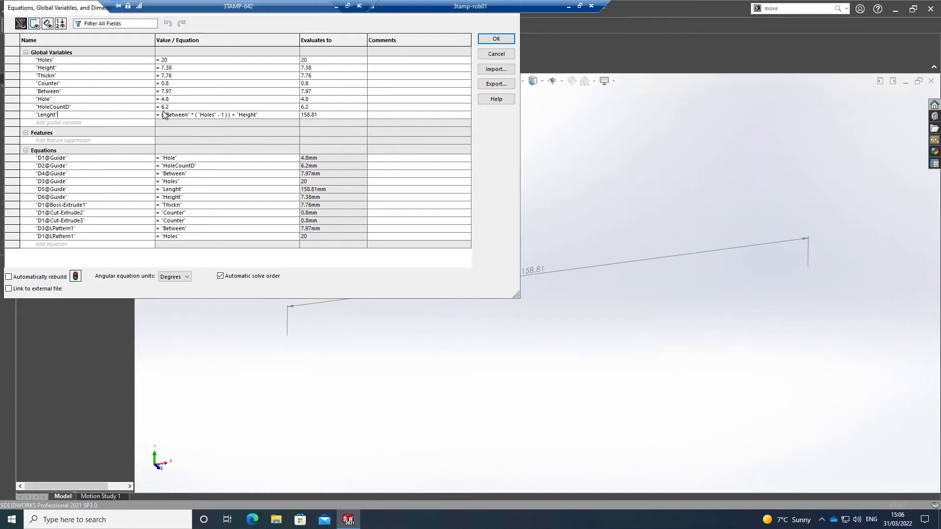
pyautogui.moveTo(194, 122)
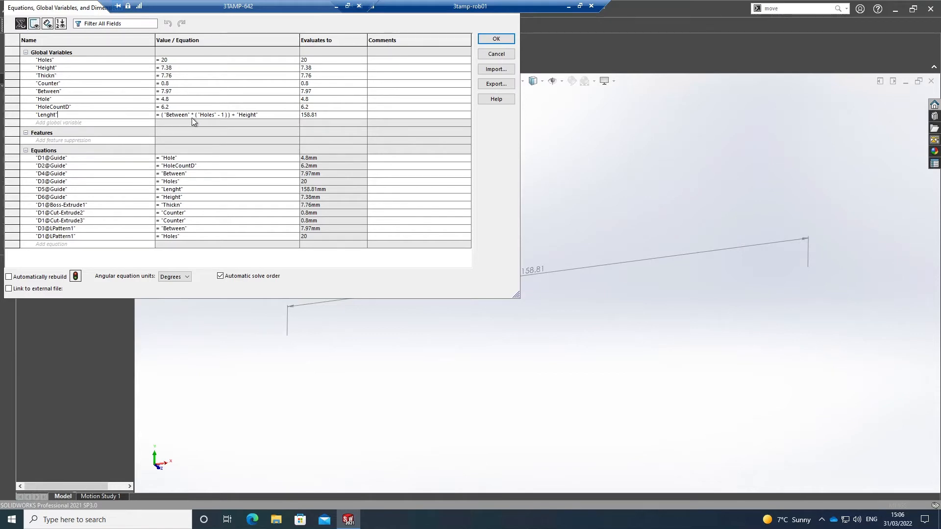
pyautogui.moveTo(212, 123)
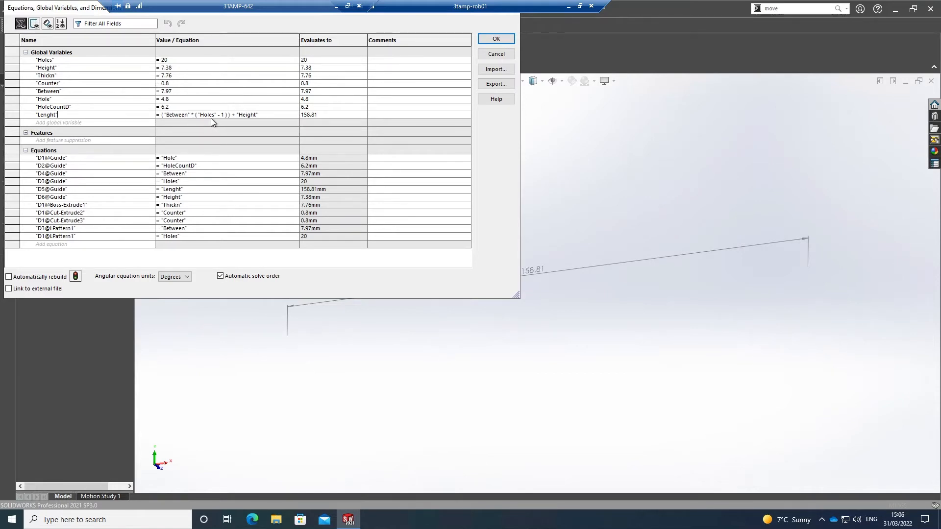
pyautogui.moveTo(222, 120)
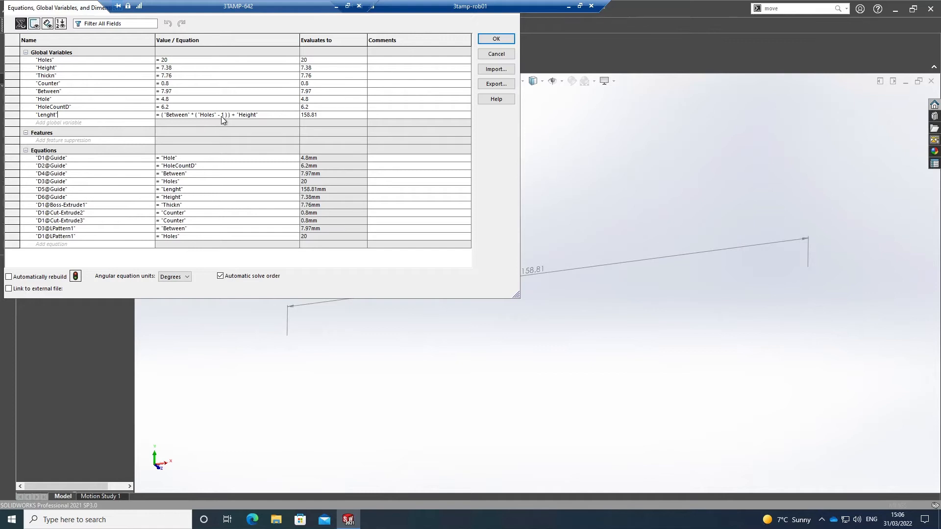
pyautogui.moveTo(258, 120)
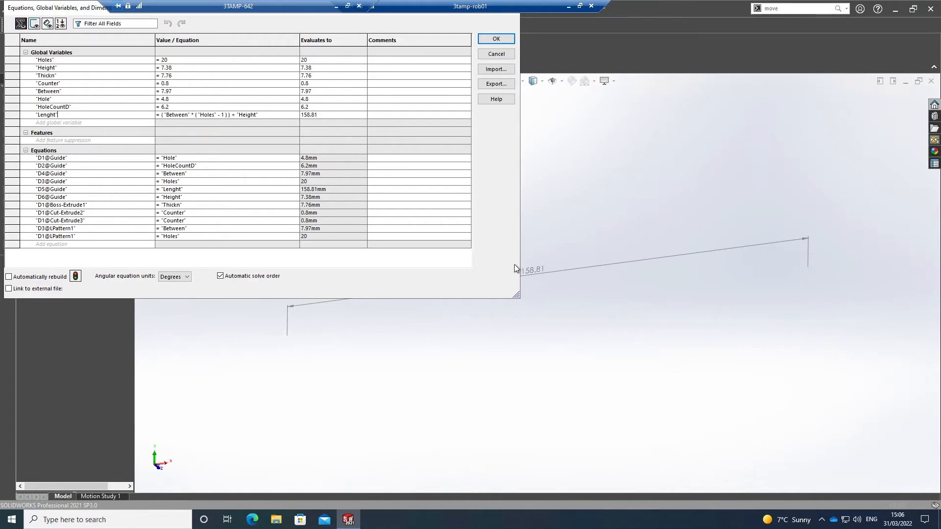
pyautogui.moveTo(602, 287)
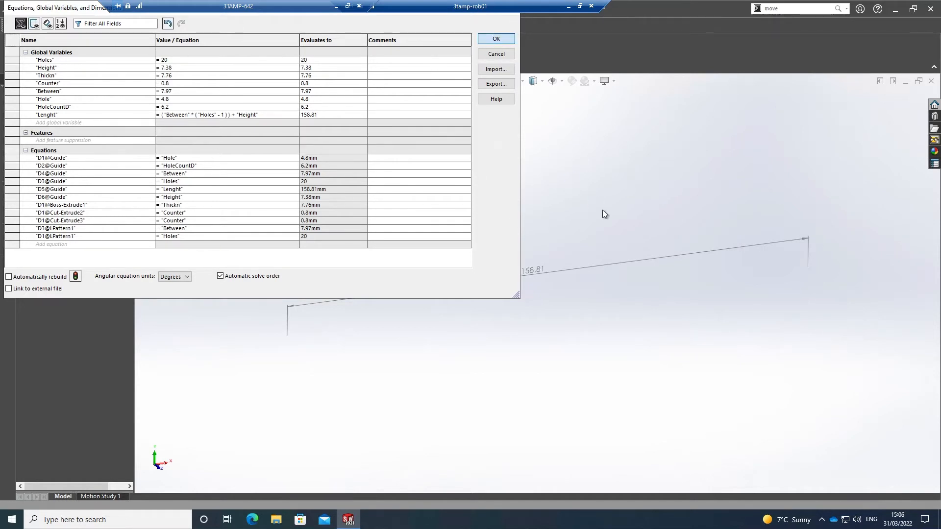
pyautogui.click(495, 38)
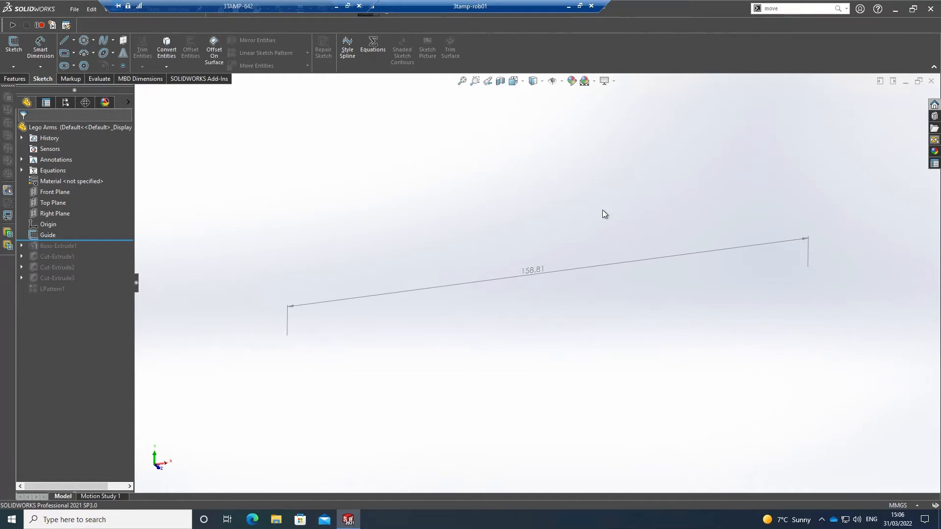
# Edit the Guide sketch and open the global variables table.
pyautogui.click(58, 246)
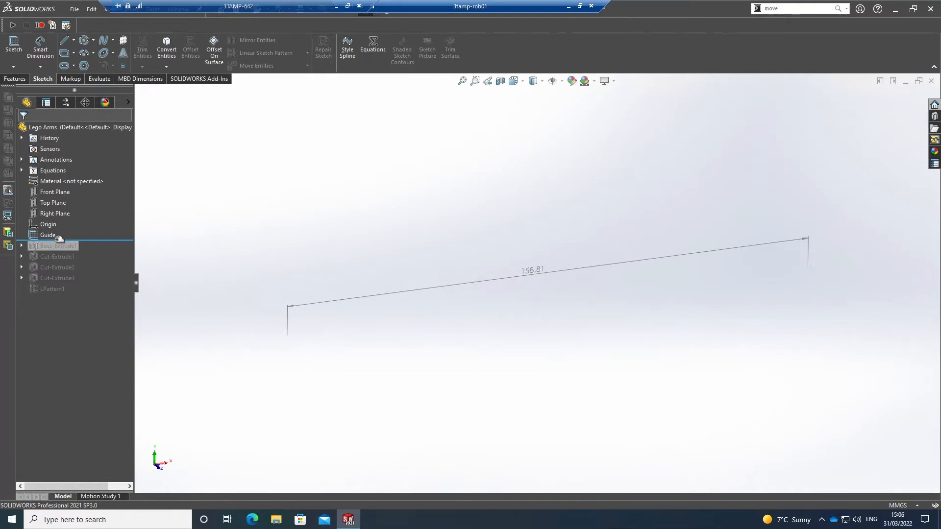
pyautogui.click(48, 235)
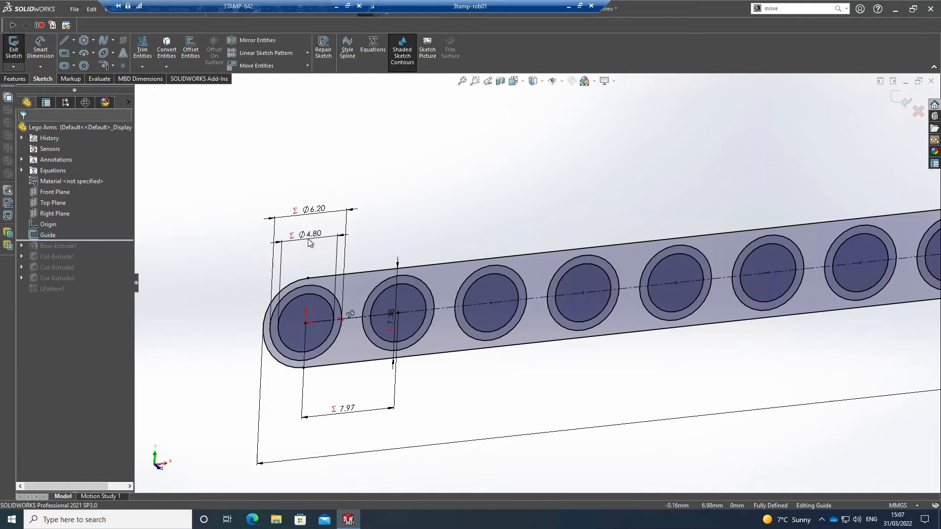
pyautogui.click(311, 234)
pyautogui.write('= 1')
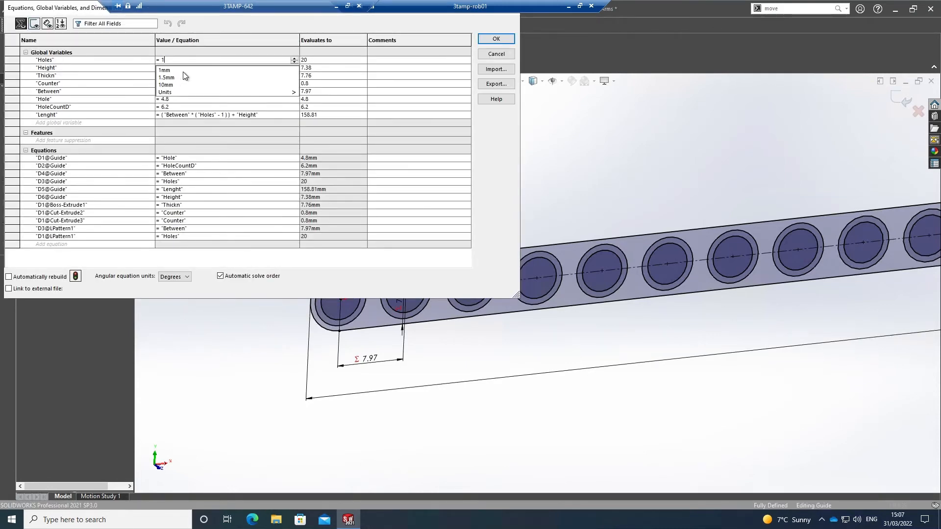
# Set Holes to 19 so the guide rebuilds at 150.84 length.
pyautogui.write('9')
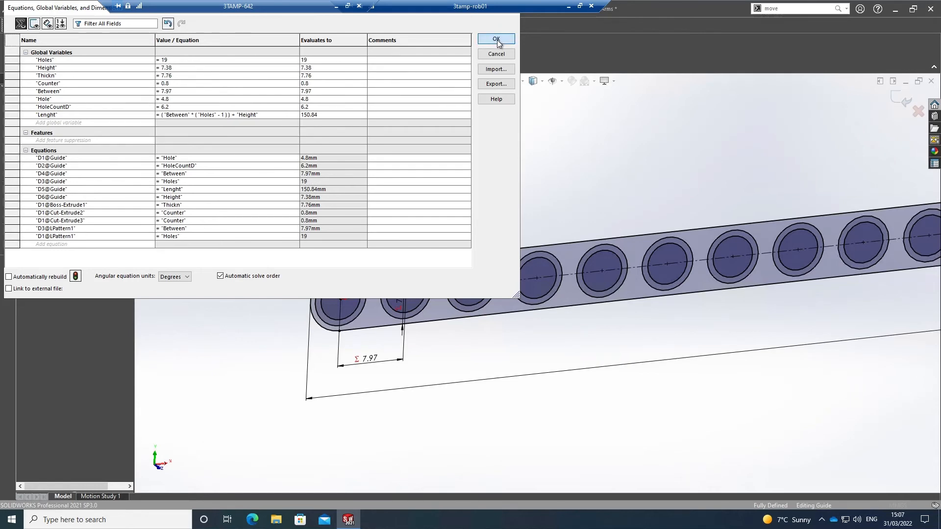
pyautogui.click(495, 39)
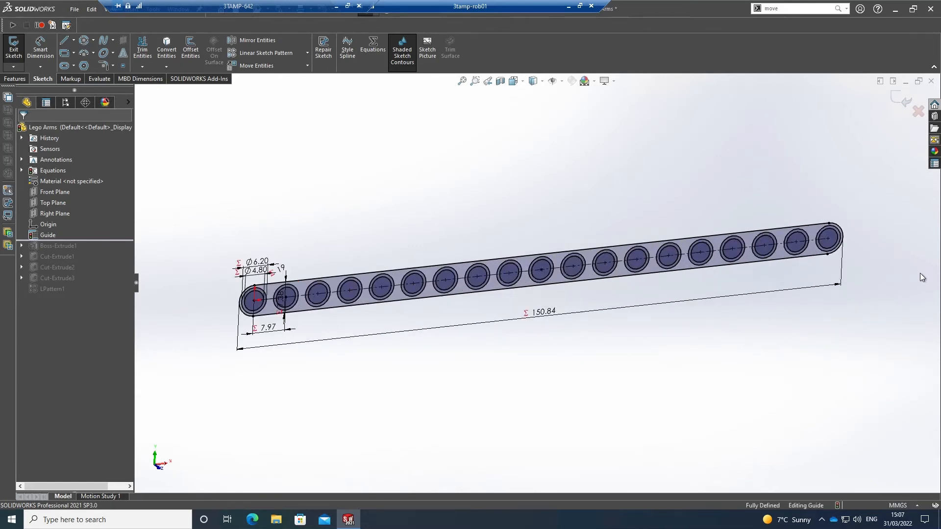
pyautogui.moveTo(477, 236)
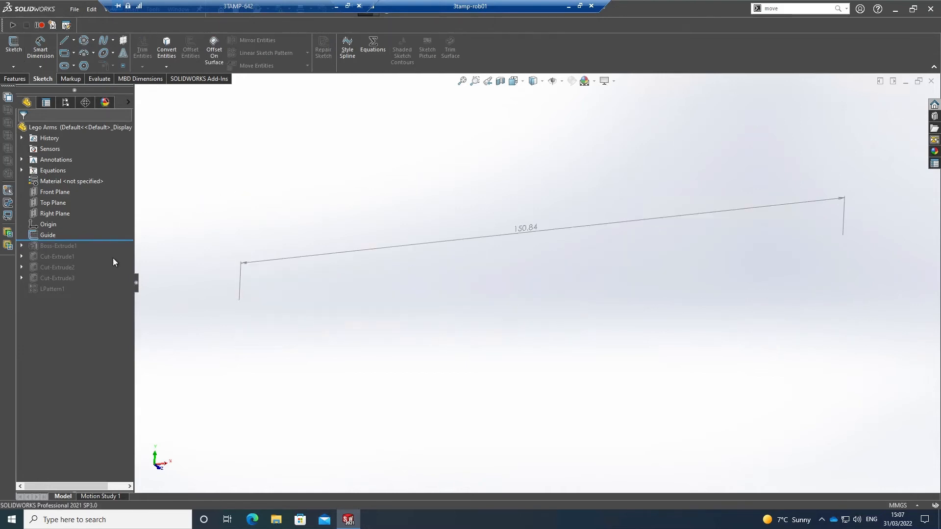
# Roll forward through Boss-Extrude1 and Cut-Extrude1 for the 150.84-long bar with its first hole.
pyautogui.click(58, 246)
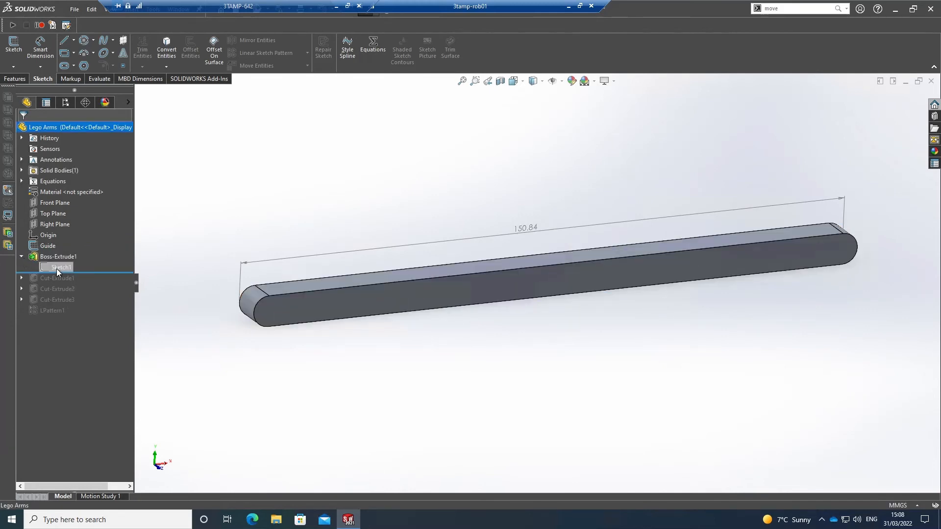
pyautogui.click(59, 267)
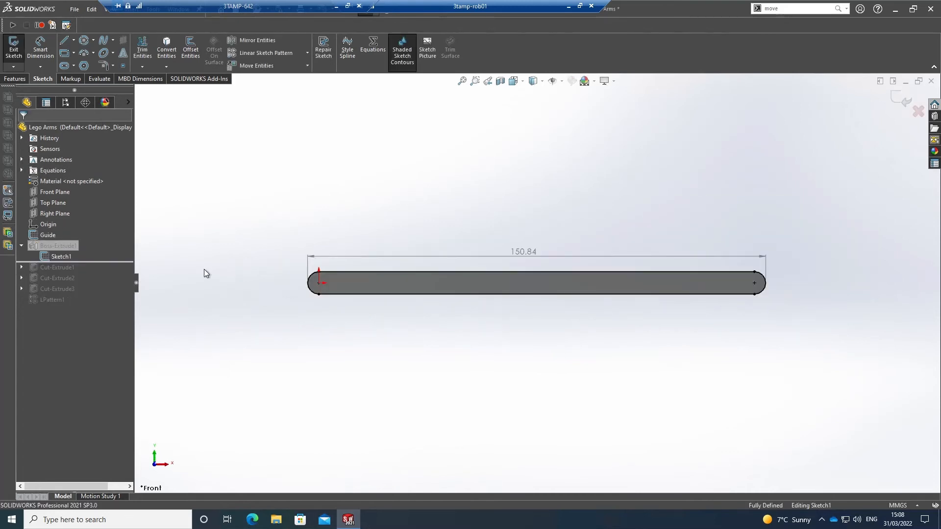
pyautogui.click(47, 235)
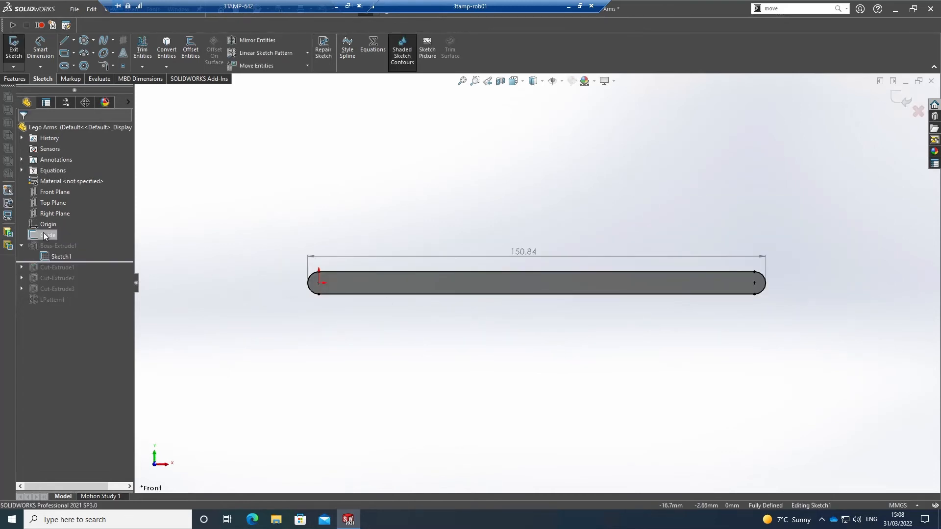
pyautogui.click(48, 235)
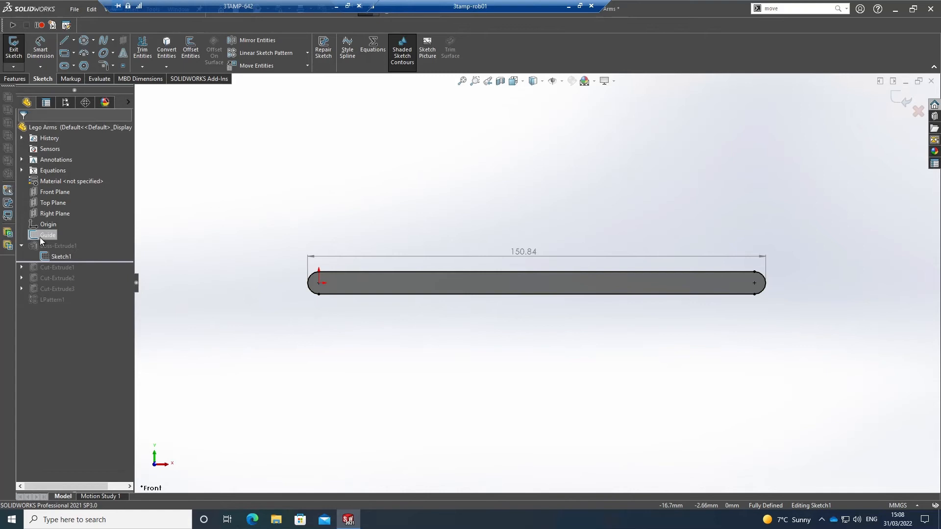
pyautogui.click(60, 256)
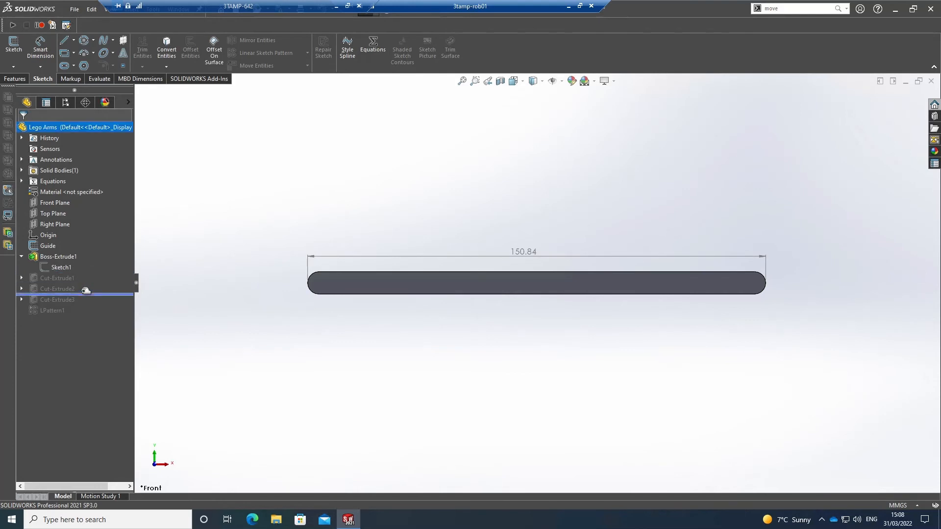
pyautogui.click(57, 278)
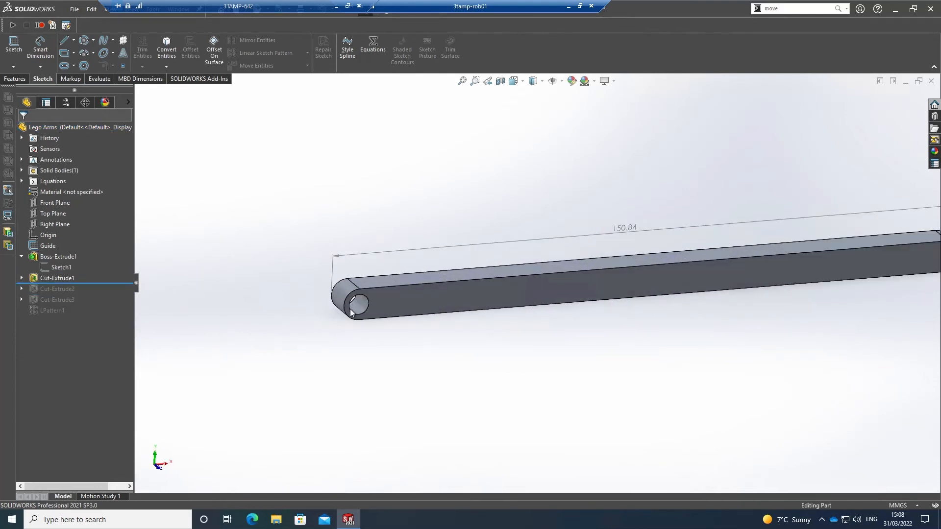
# Roll forward to the end and display LPattern1's count of 19.
pyautogui.moveTo(118, 284); pyautogui.dragTo(118, 294)
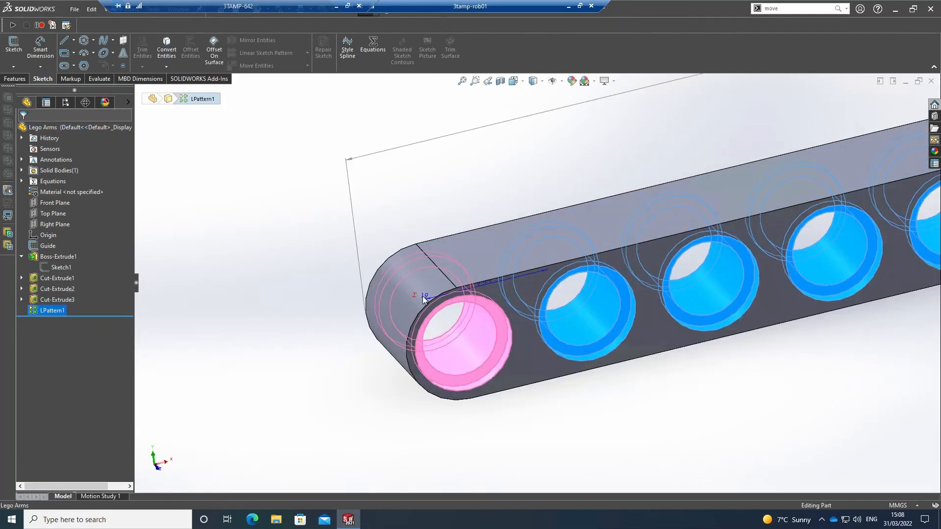
pyautogui.doubleClick(425, 297)
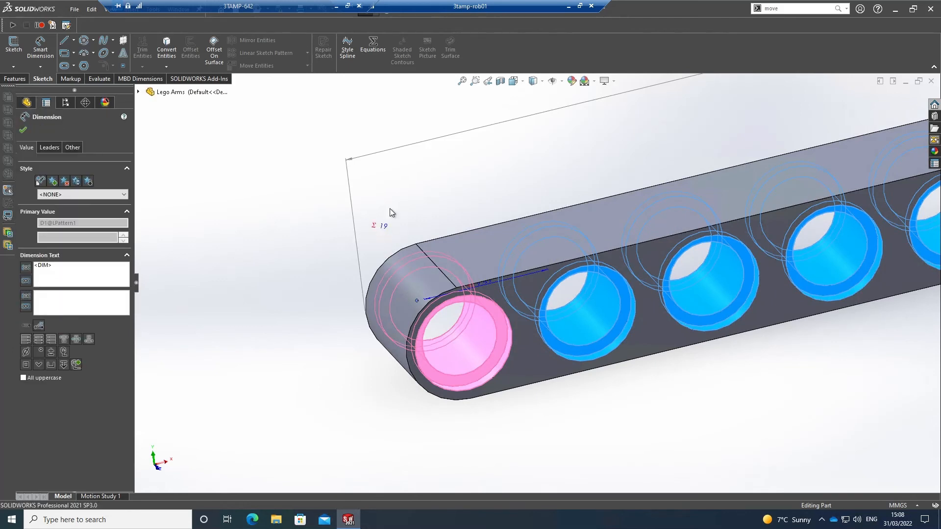
pyautogui.moveTo(378, 213)
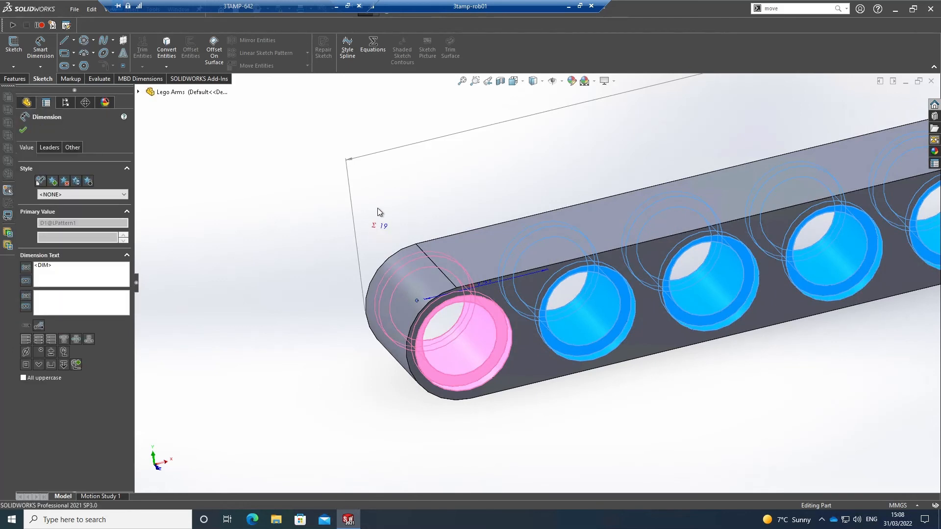
pyautogui.moveTo(385, 227)
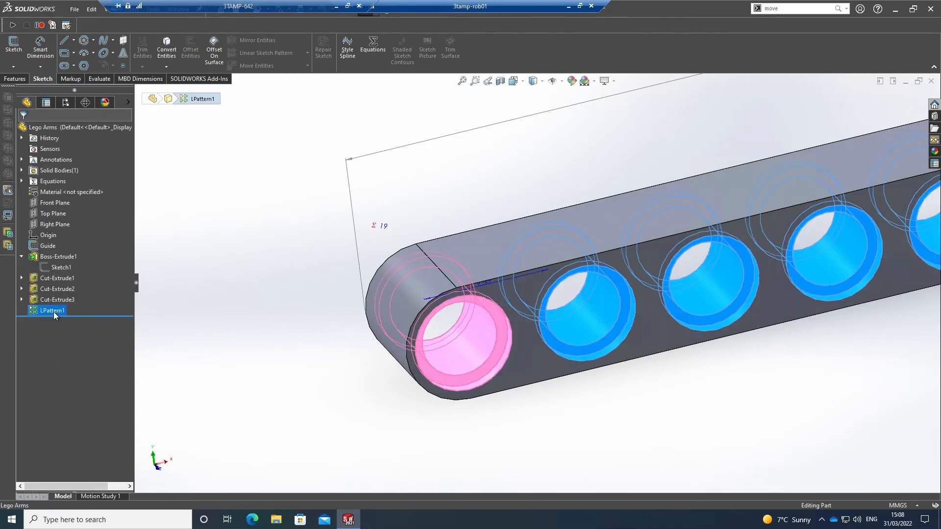
# Open LPattern1 for editing to view 19 instances spaced 7.97 mm along the guide line.
pyautogui.doubleClick(51, 310)
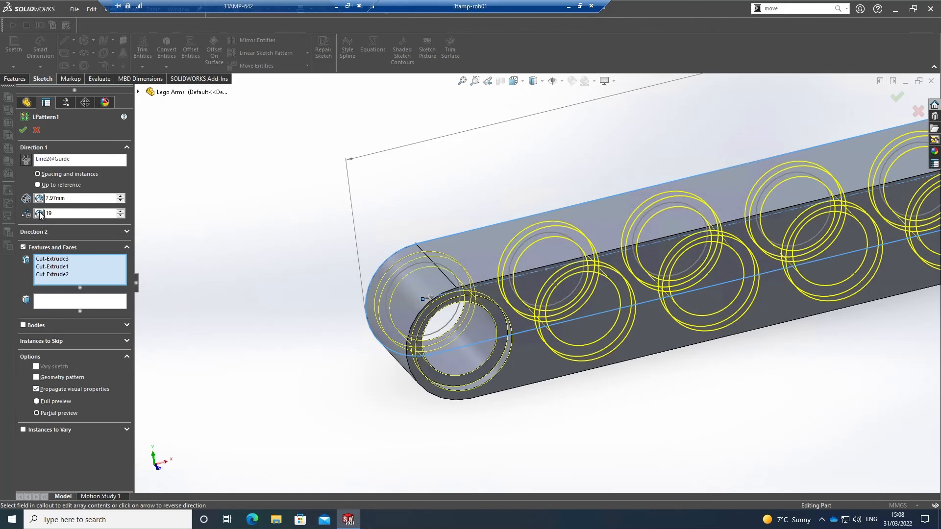
pyautogui.moveTo(41, 215)
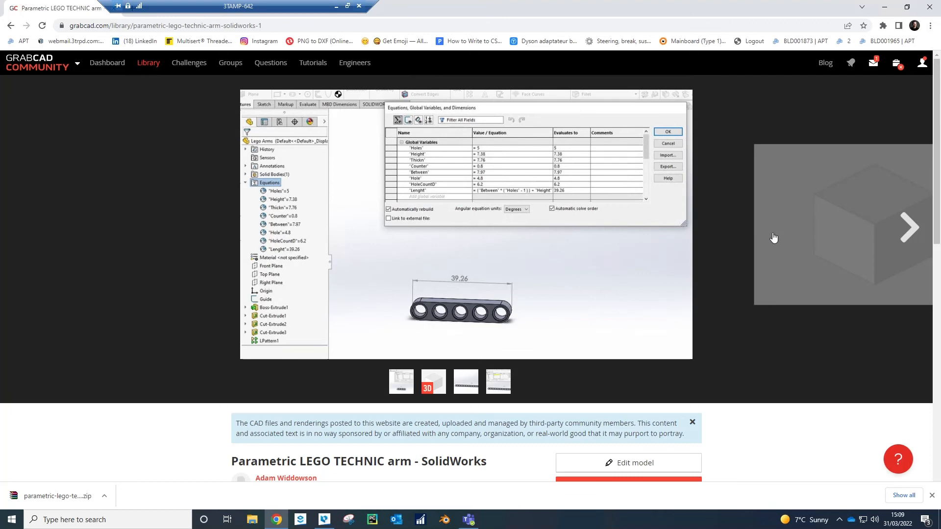
# Scroll the GrabCAD model page to the equations table screenshot.
pyautogui.scroll(-3)
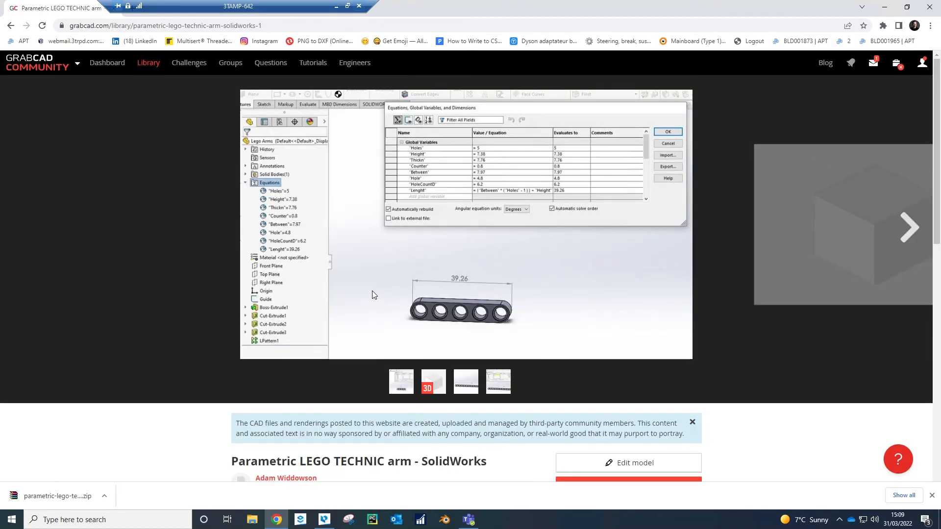
pyautogui.moveTo(909, 227)
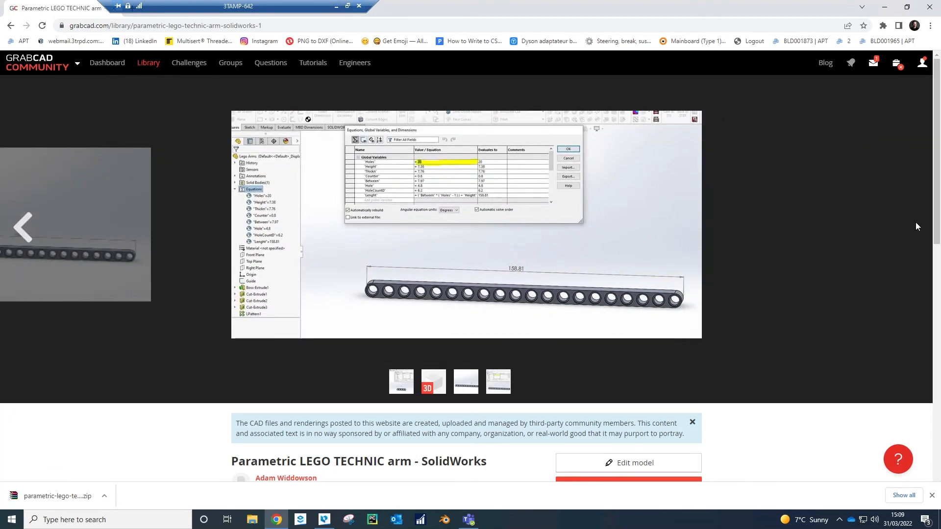
pyautogui.moveTo(409, 302)
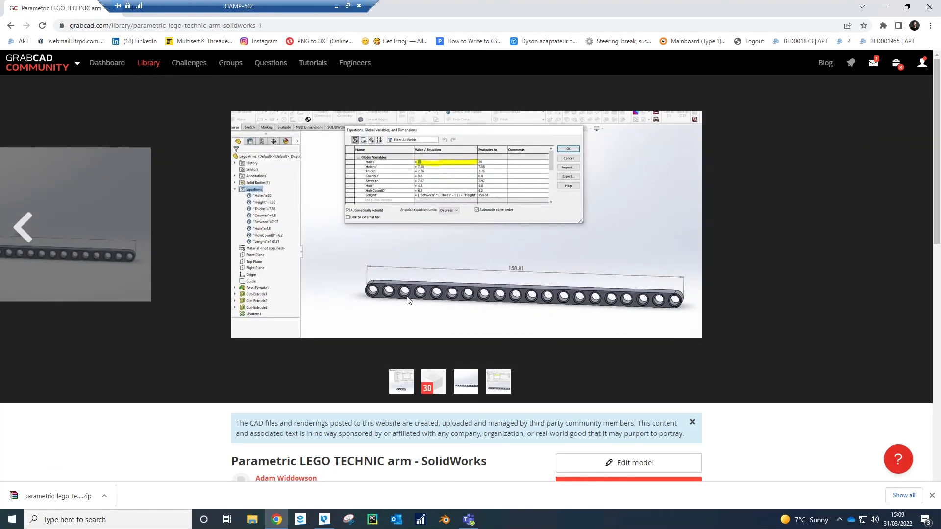